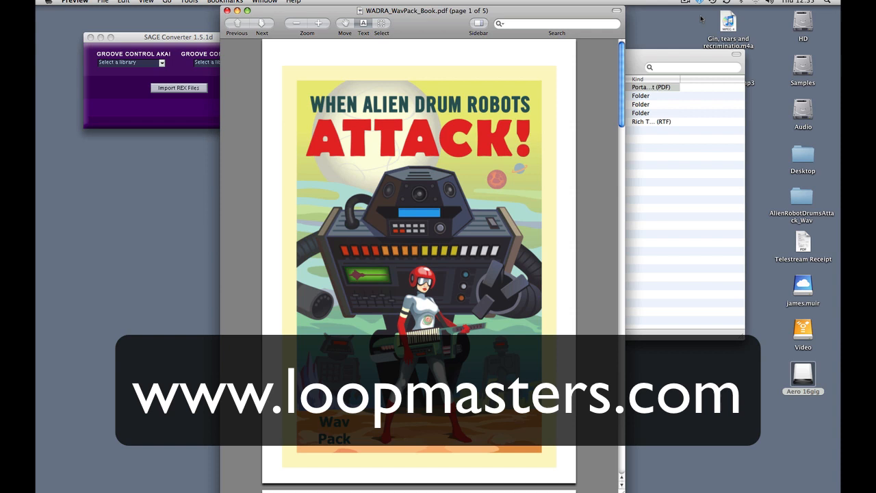
mouse_move(432, 89)
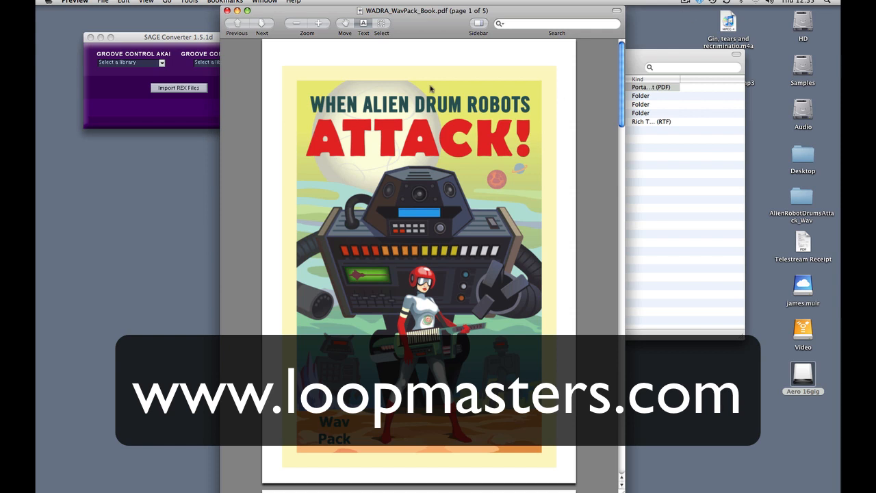
mouse_move(395, 267)
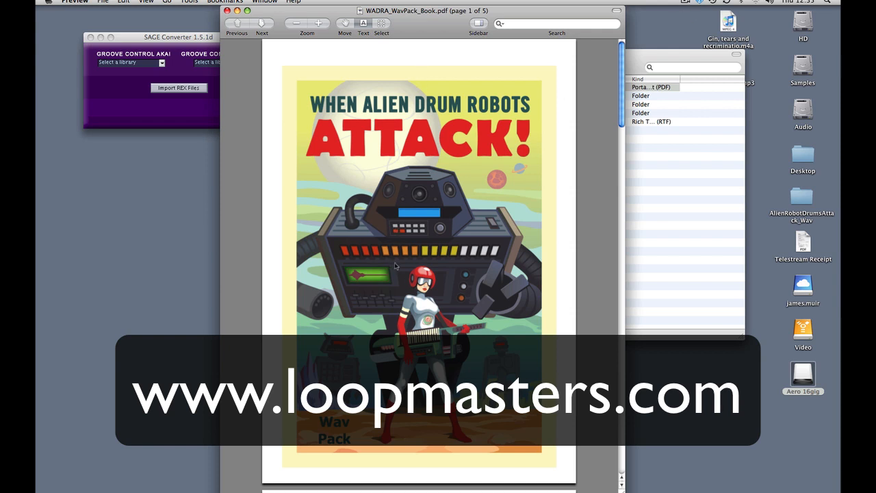
Browse through the WADRA_WavPack_Book.pdf pages in Preview.
scroll(down, 3)
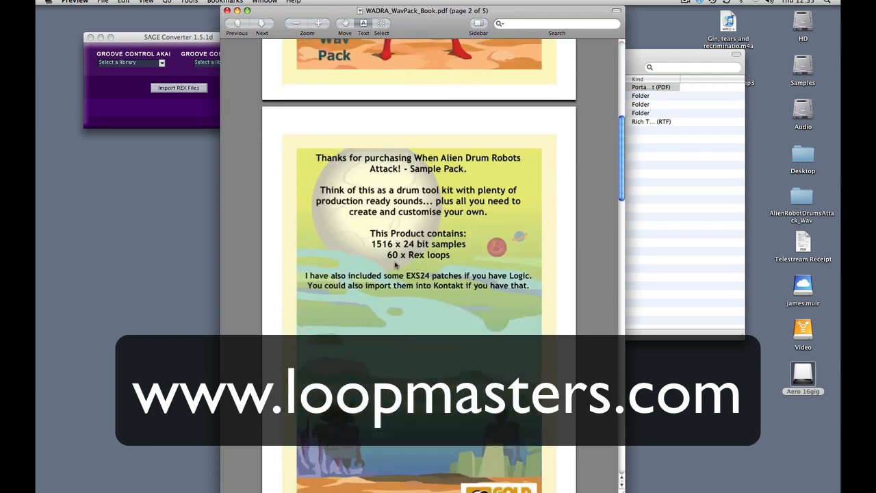
scroll(down, 3)
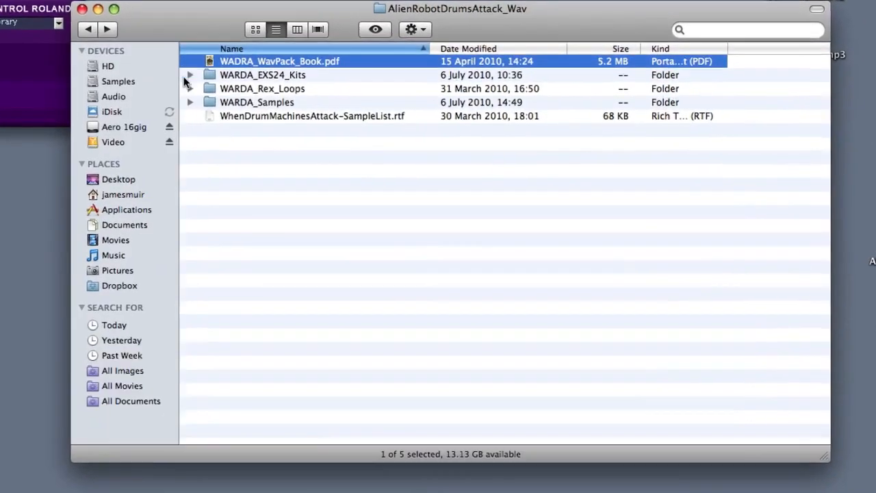
Open WARDA_Rex_Loops and scroll through its 60 .rx2 loop files.
click(191, 88)
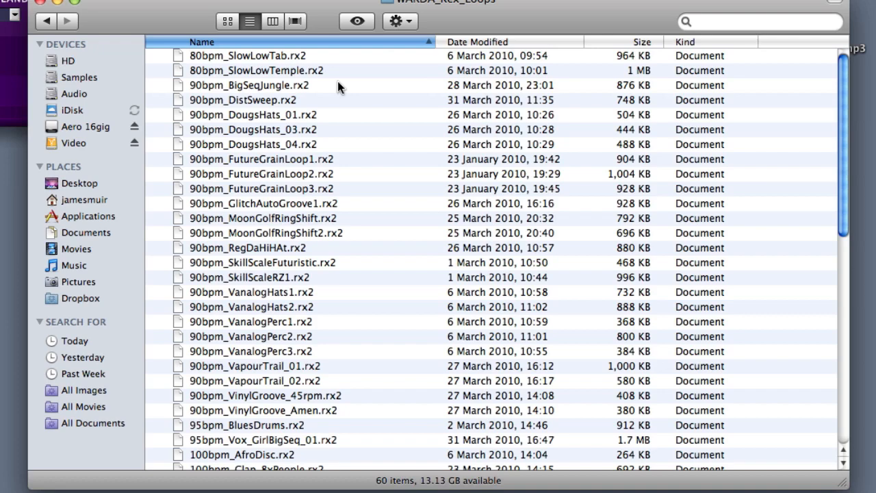
mouse_move(460, 272)
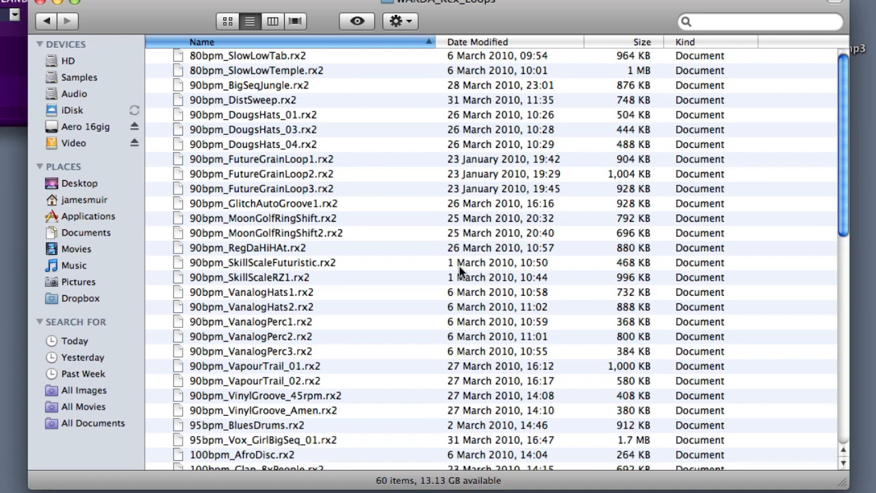
scroll(down, 3)
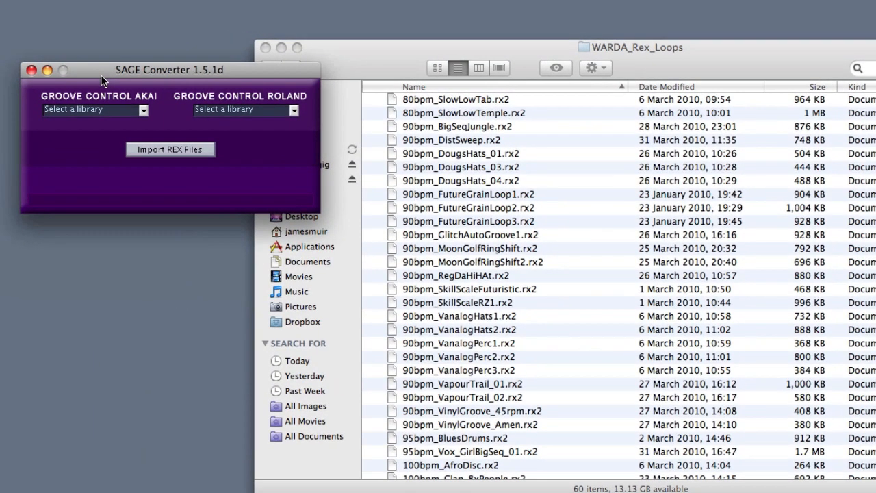
mouse_move(202, 84)
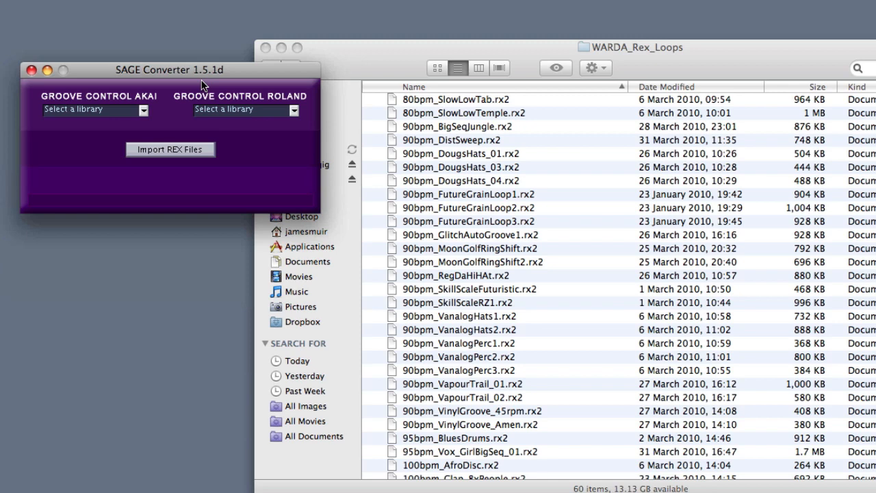
mouse_move(730, 78)
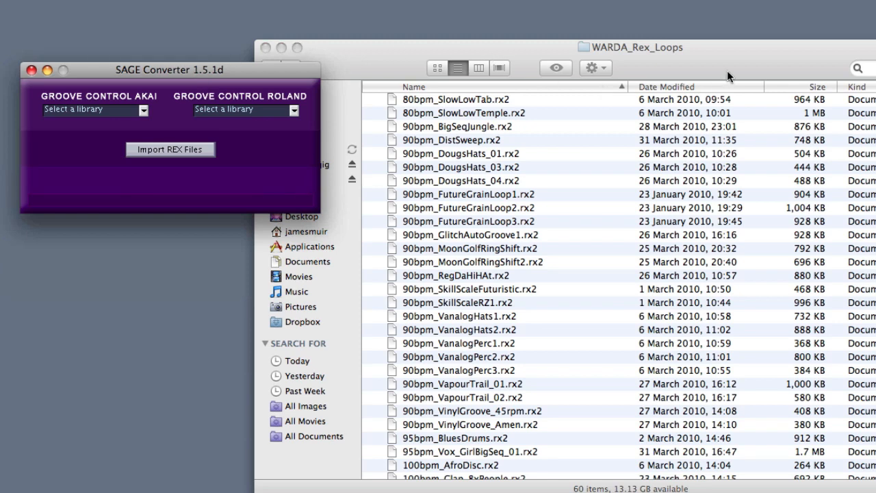
mouse_move(632, 235)
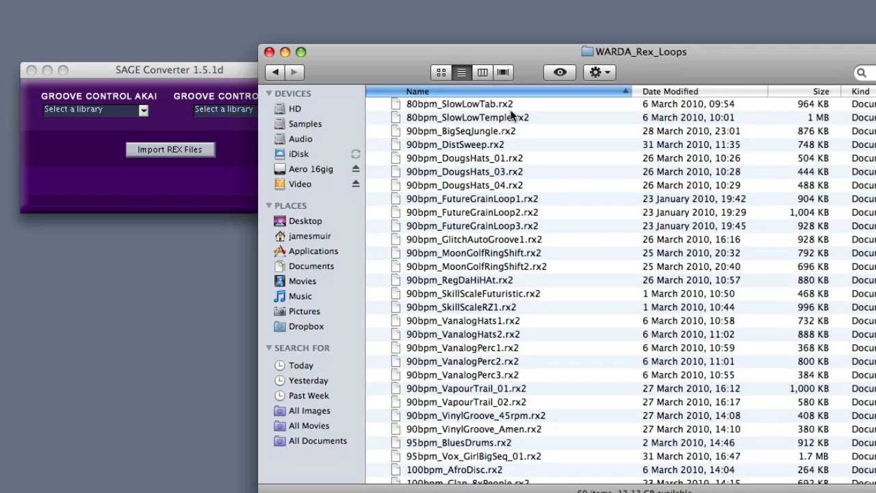
Bring the loops folder forward and select all 60 .rx2 files with Cmd+A.
click(479, 104)
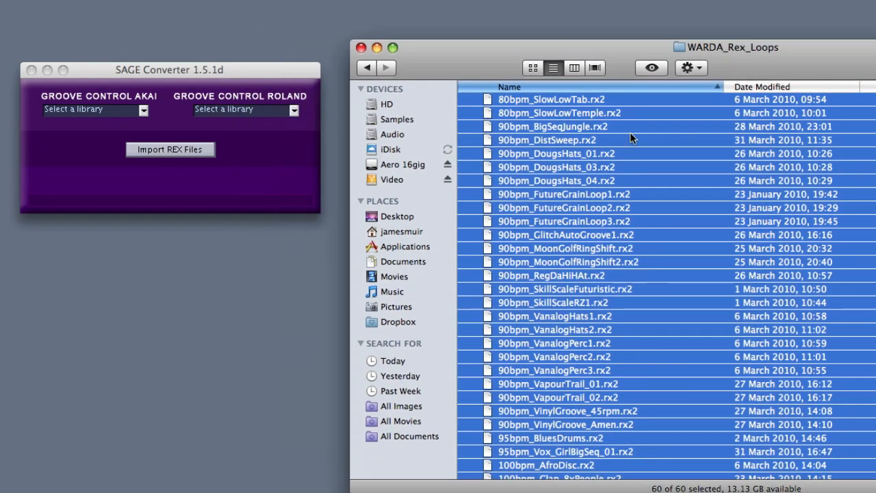
click(548, 140)
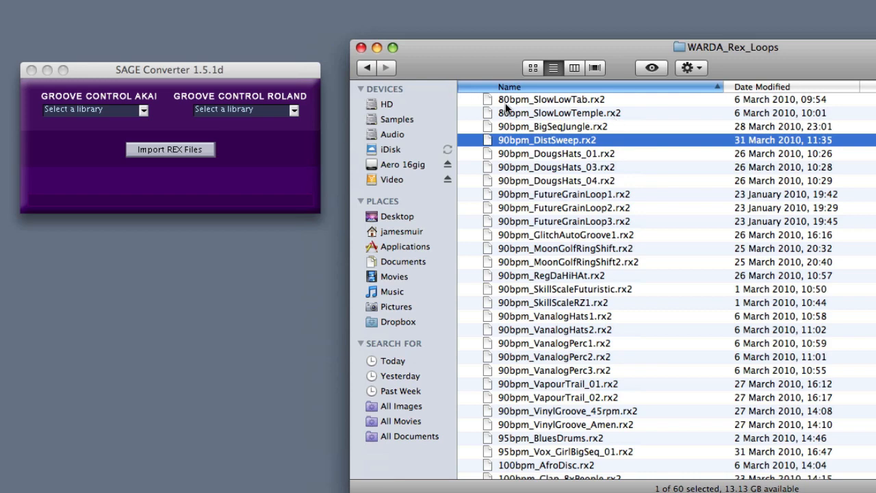
scroll(down, 3)
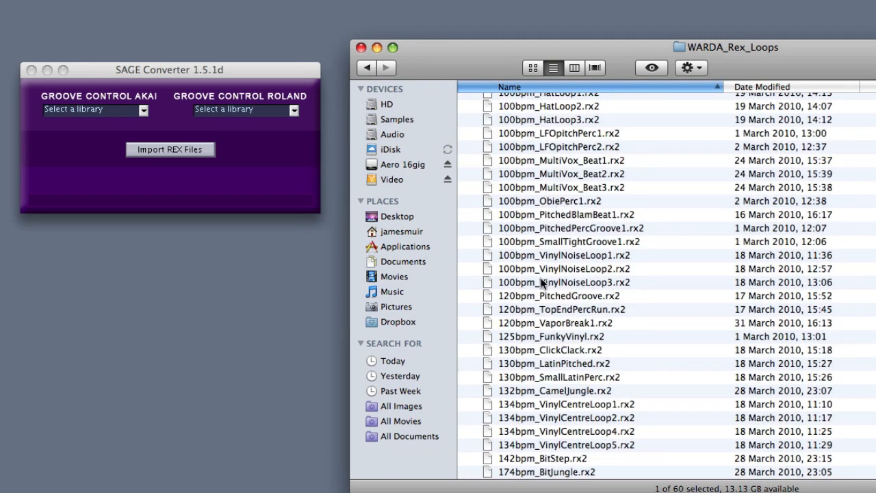
key(cmd+a)
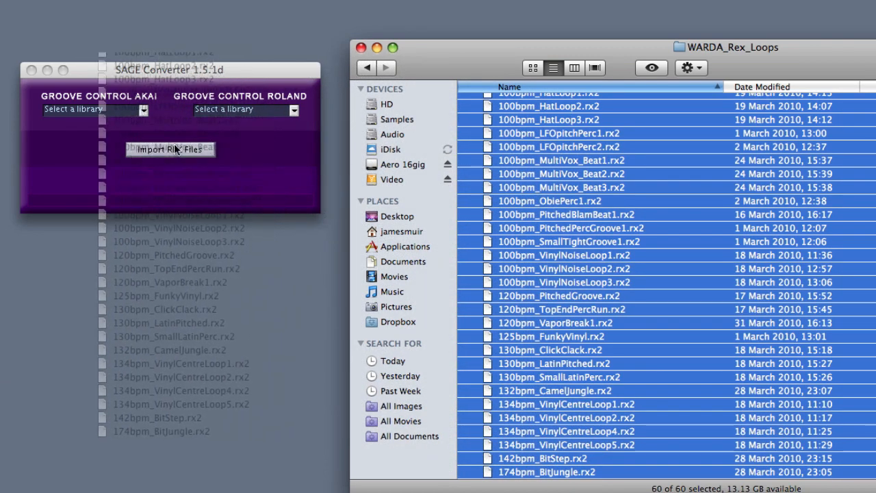
Drop the loops on Import REX Files, name the suite WARDA and convert them.
click(170, 150)
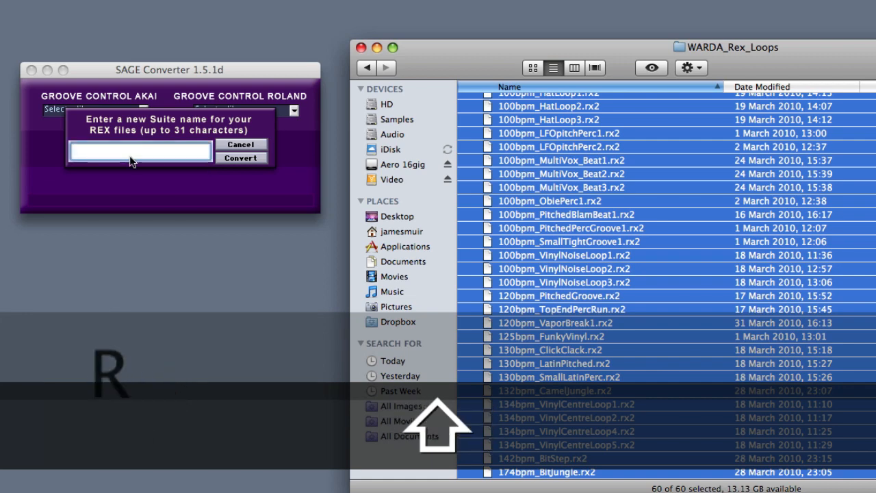
text(WA)
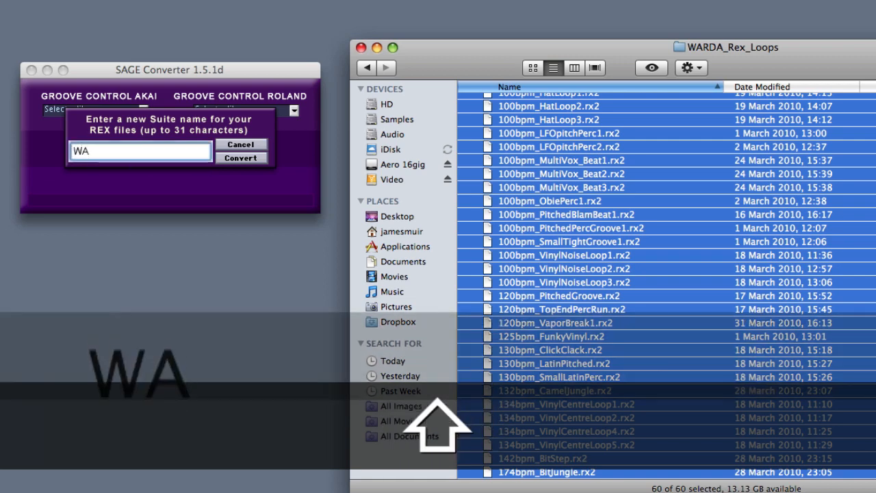
text(RD)
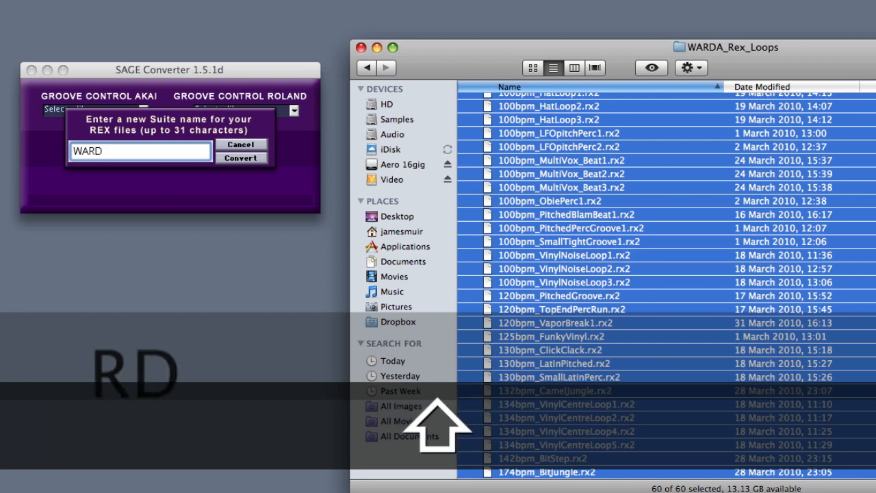
text(A)
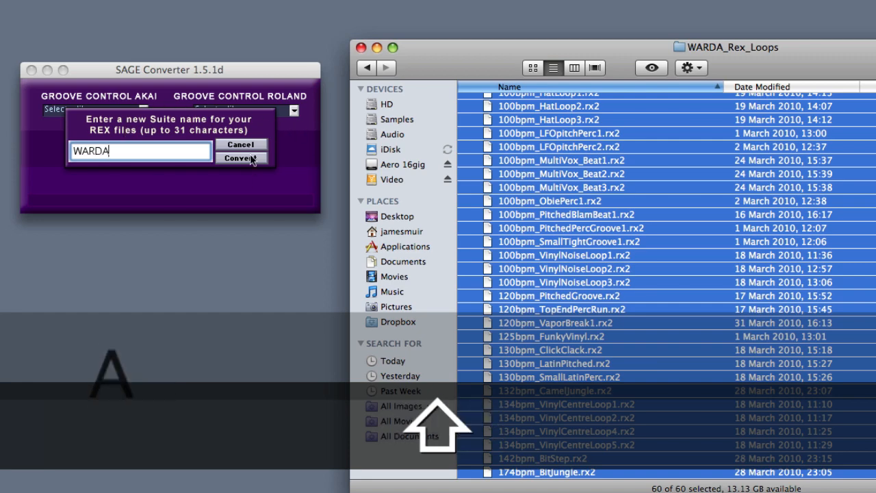
click(241, 158)
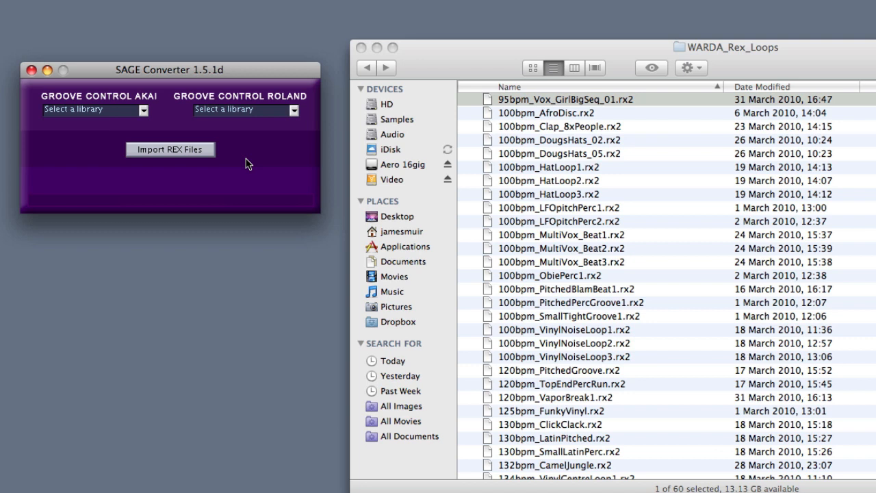
mouse_move(240, 72)
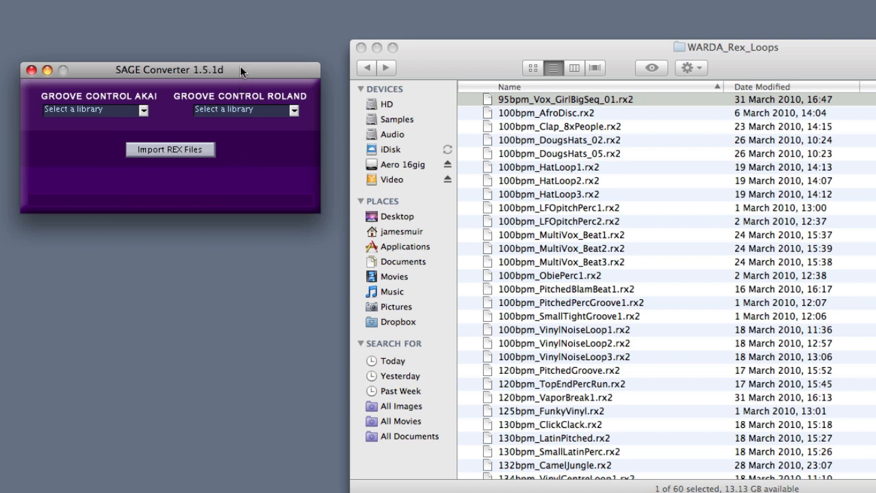
drag(170, 69, 260, 73)
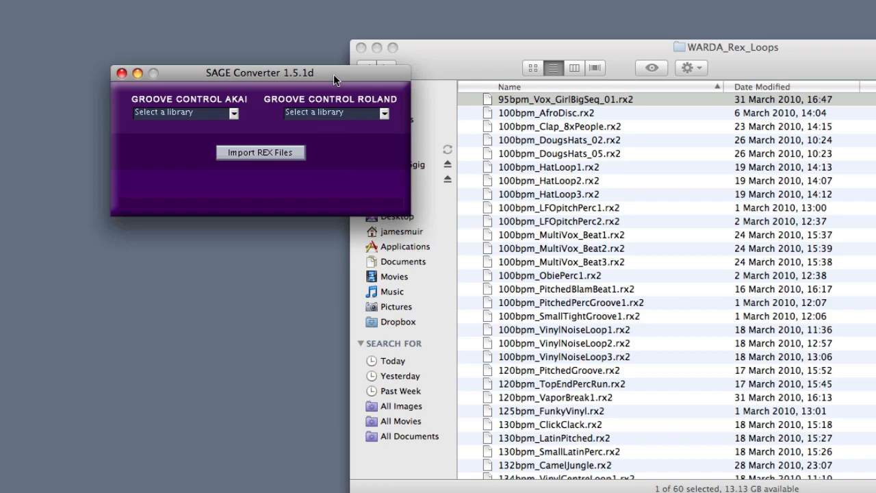
mouse_move(335, 81)
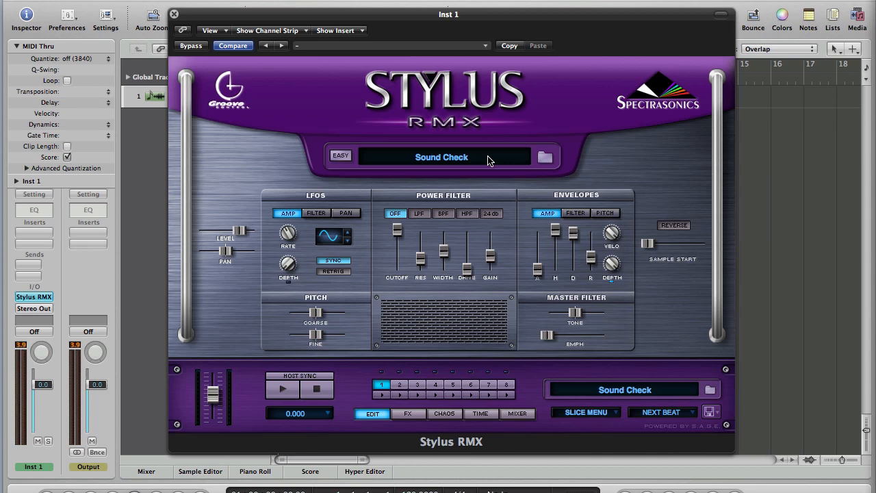
mouse_move(407, 157)
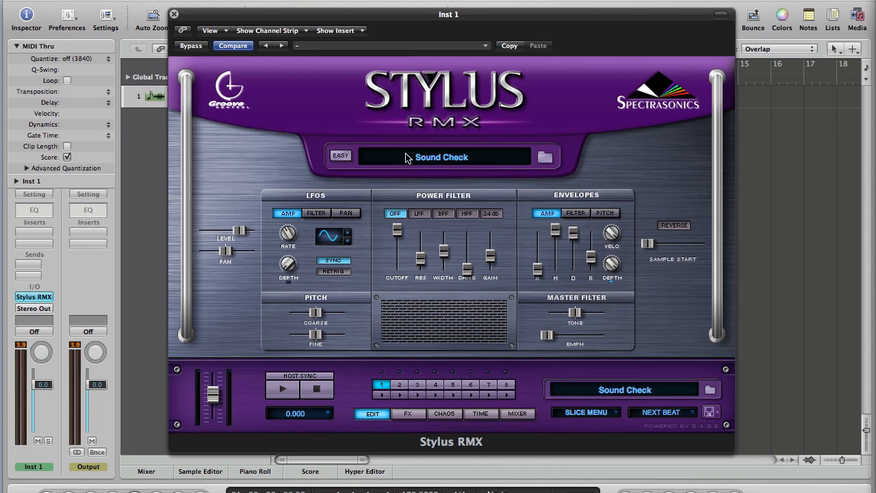
Switch Stylus RMX's browser to the Converted REX Files user library.
click(442, 157)
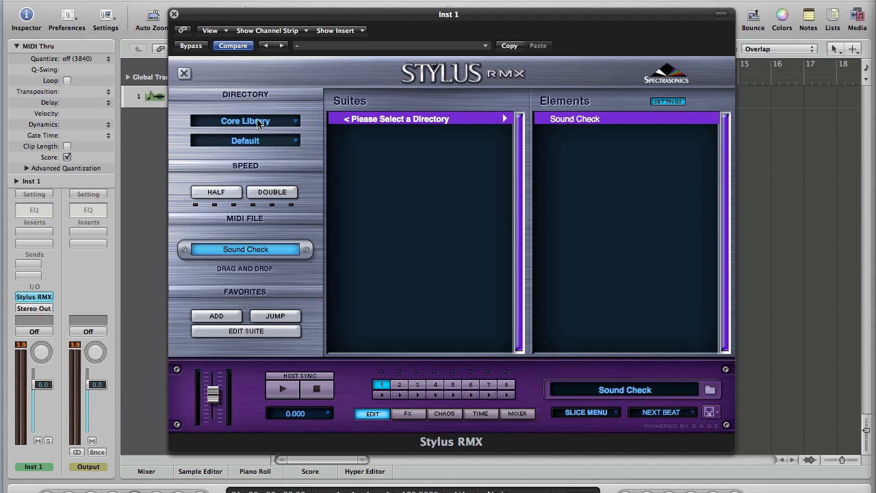
click(245, 120)
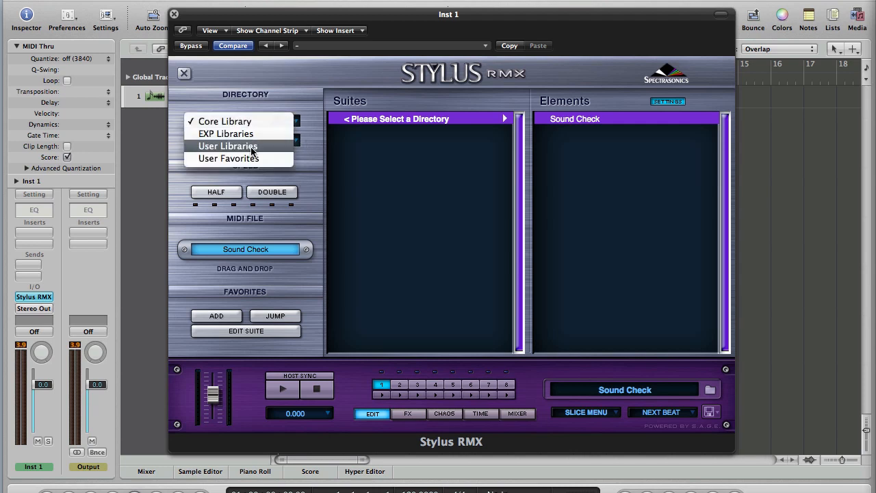
click(228, 146)
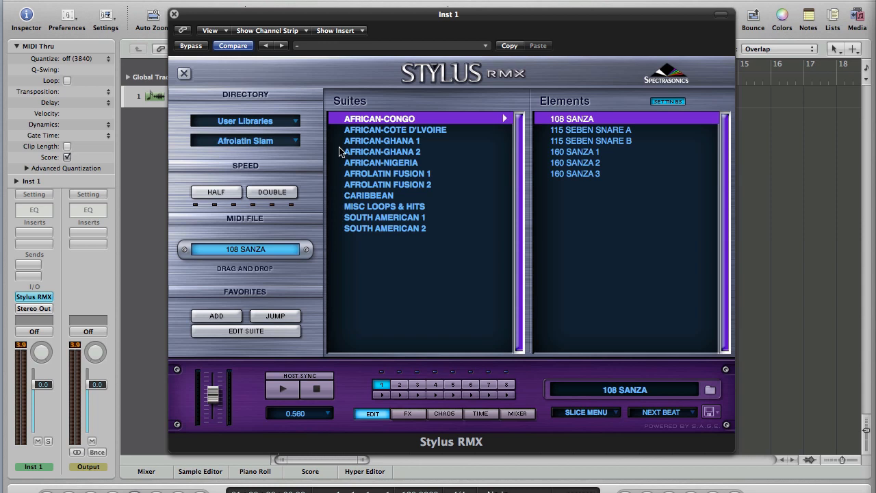
mouse_move(264, 147)
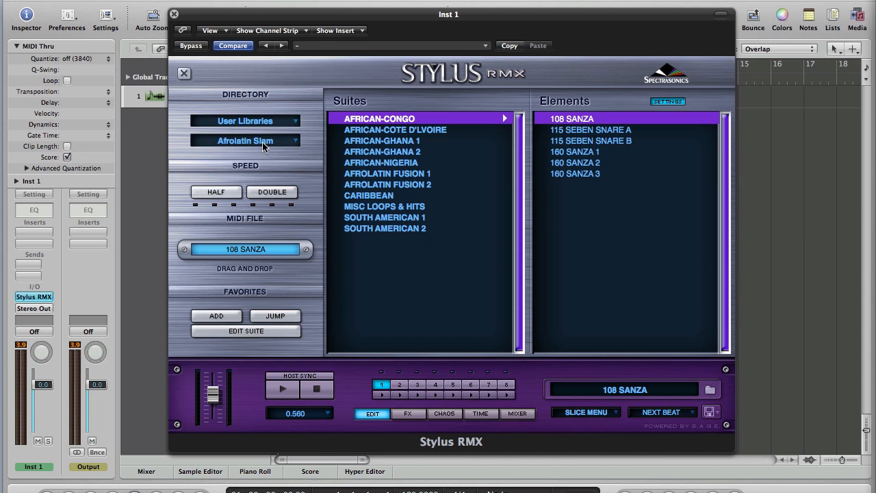
click(245, 140)
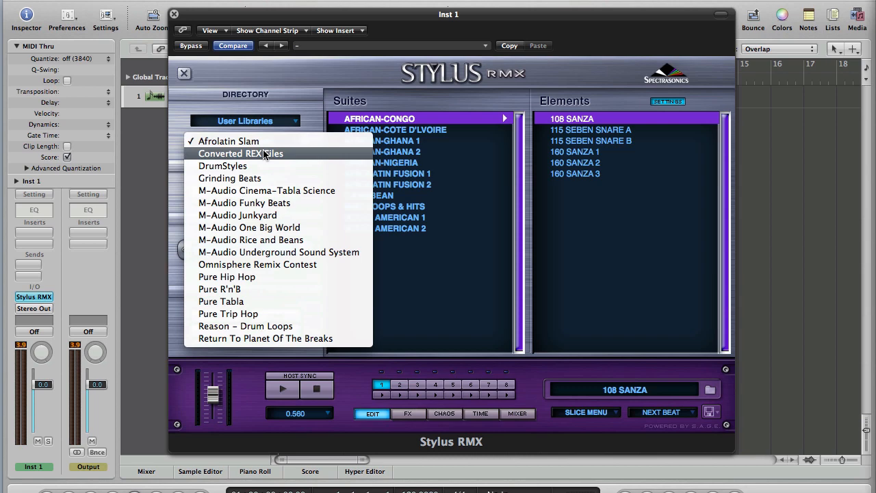
click(240, 153)
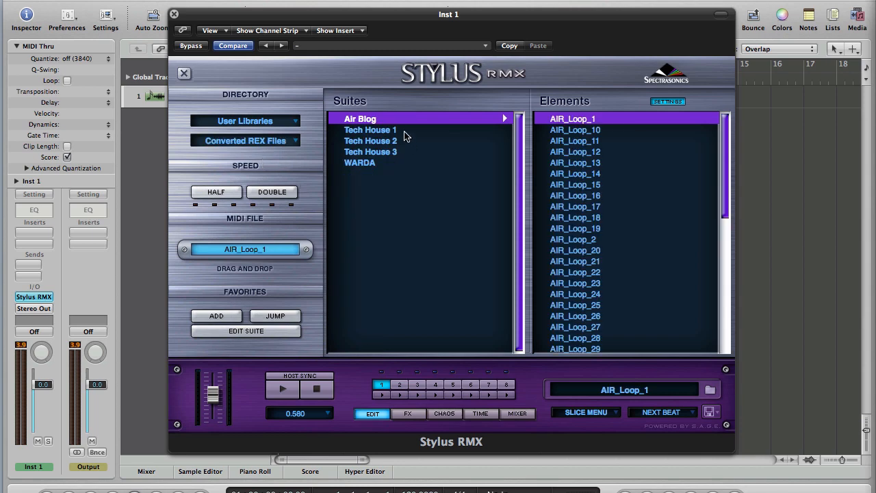
mouse_move(367, 170)
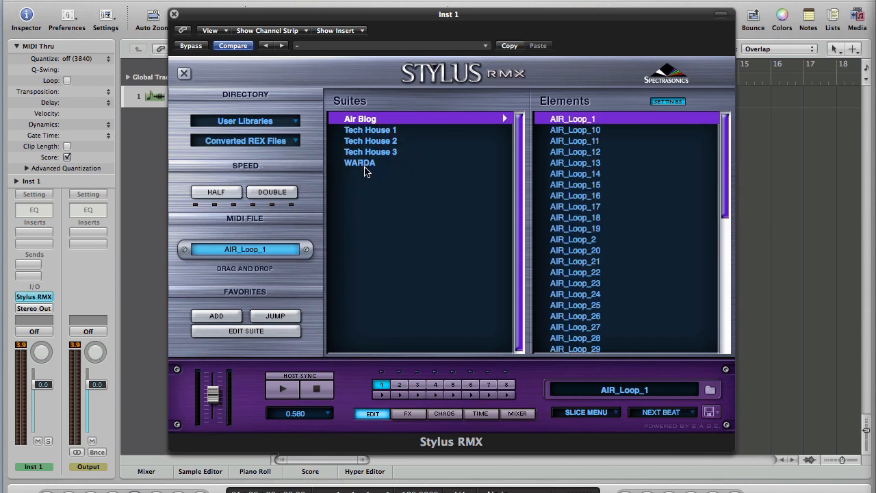
Select the WARDA suite and load its 174bpm_BitJungle loop.
click(360, 162)
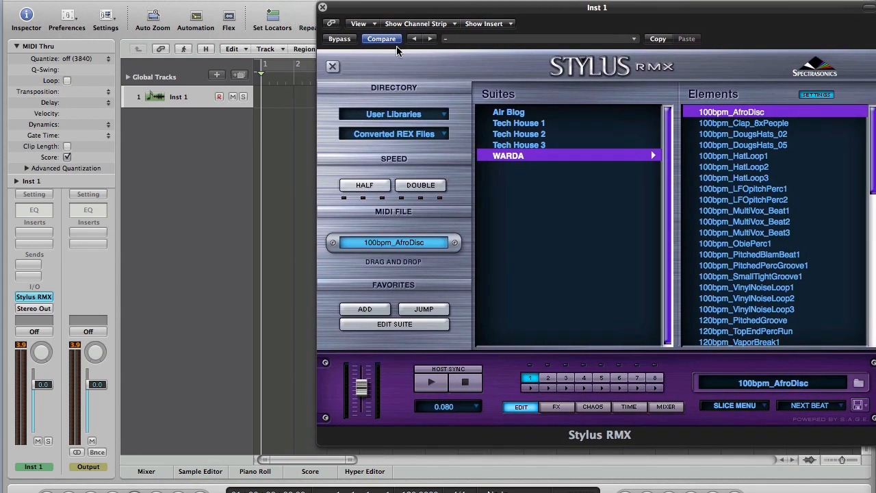
mouse_move(774, 135)
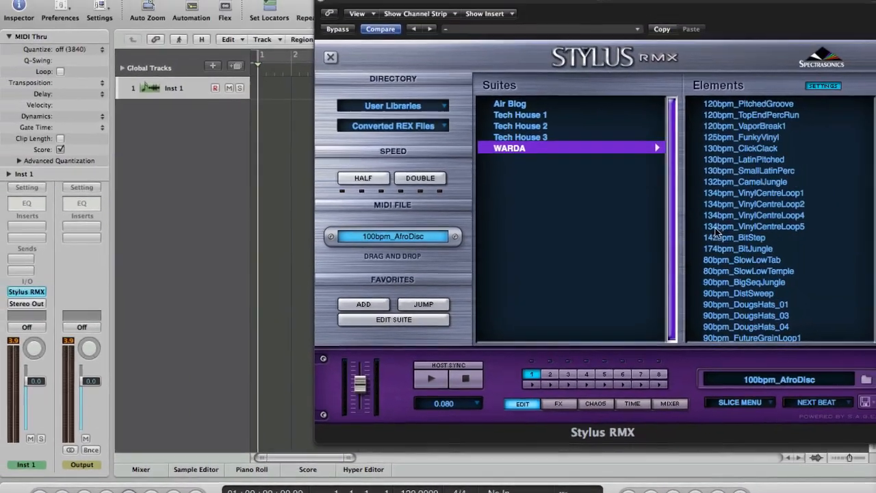
click(737, 254)
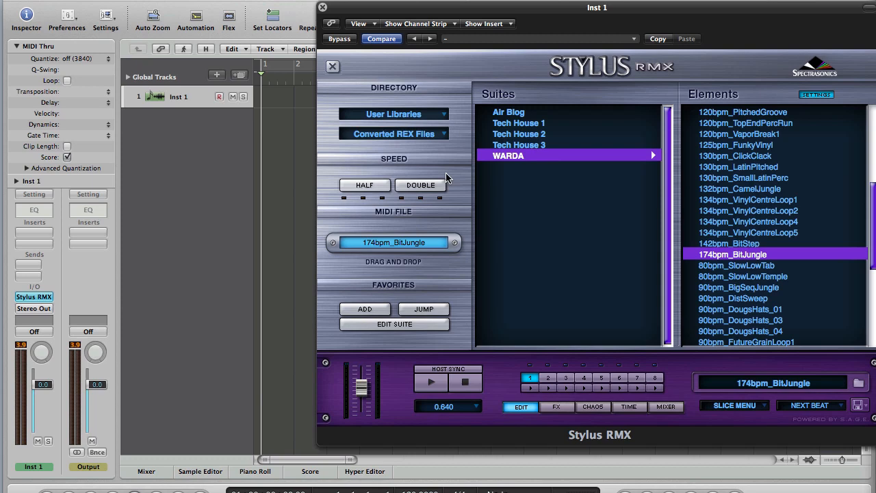
mouse_move(383, 204)
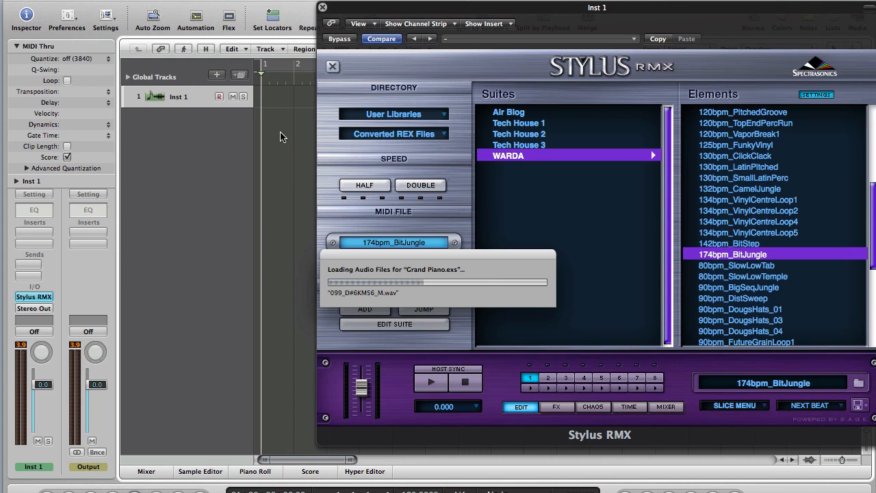
Drag the loop's MIDI File slot into the arrange area as a region.
drag(393, 242, 287, 120)
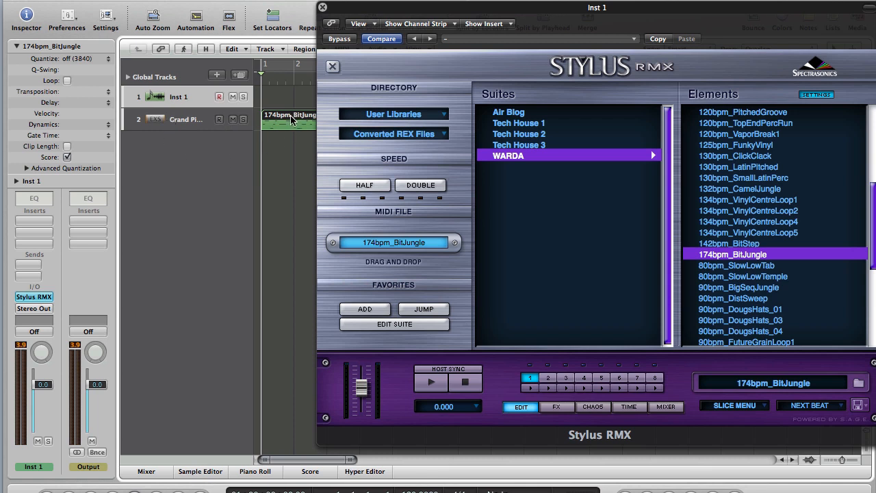
mouse_move(279, 124)
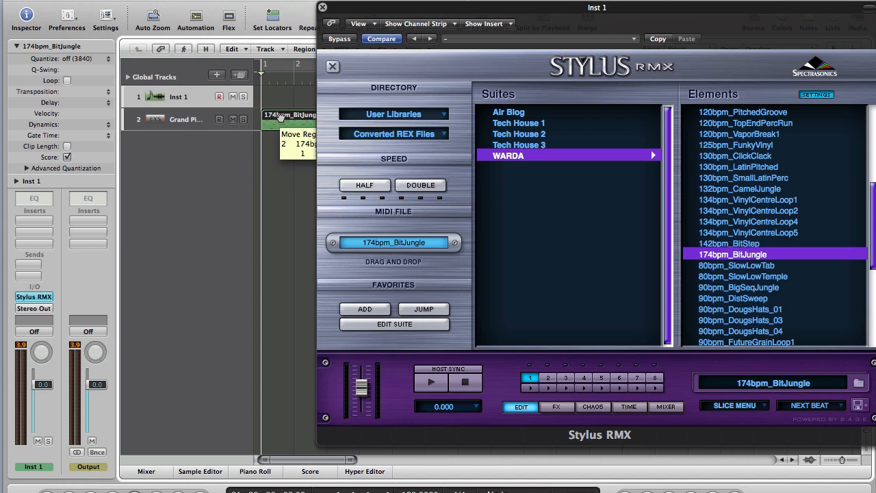
mouse_move(279, 104)
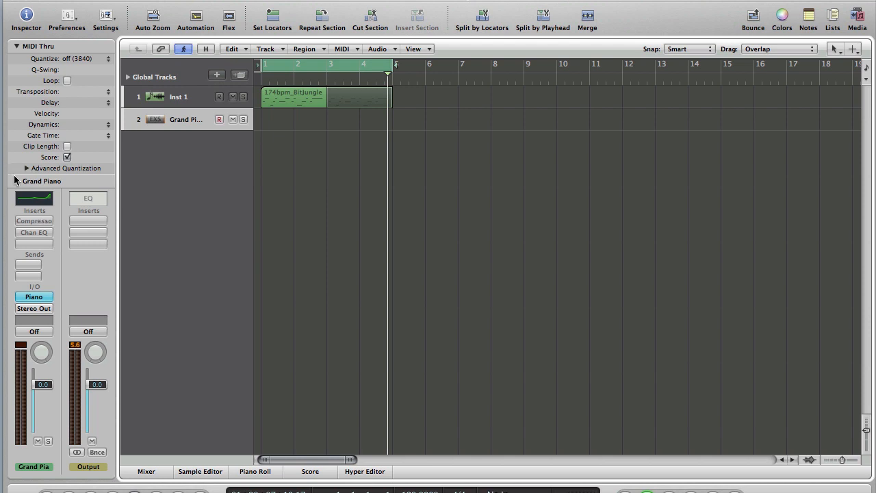
Reset track 2's channel strip and load a stereo Stylus RMX instrument on it.
click(15, 46)
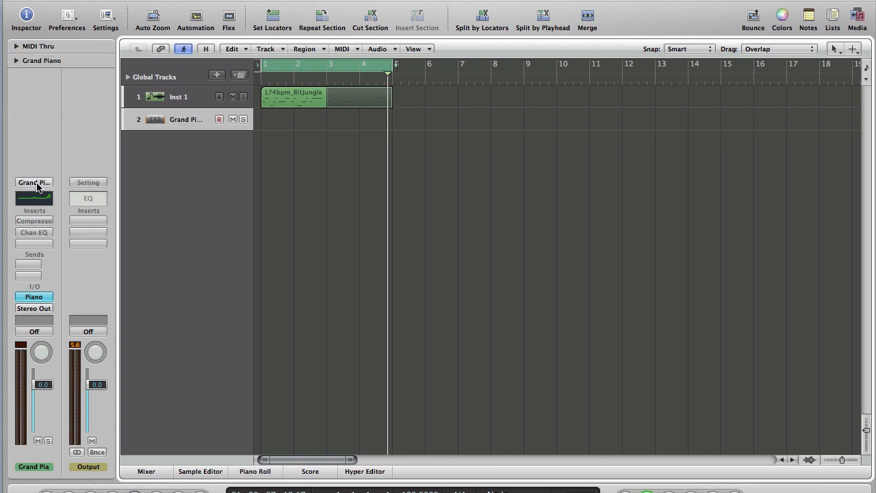
click(34, 182)
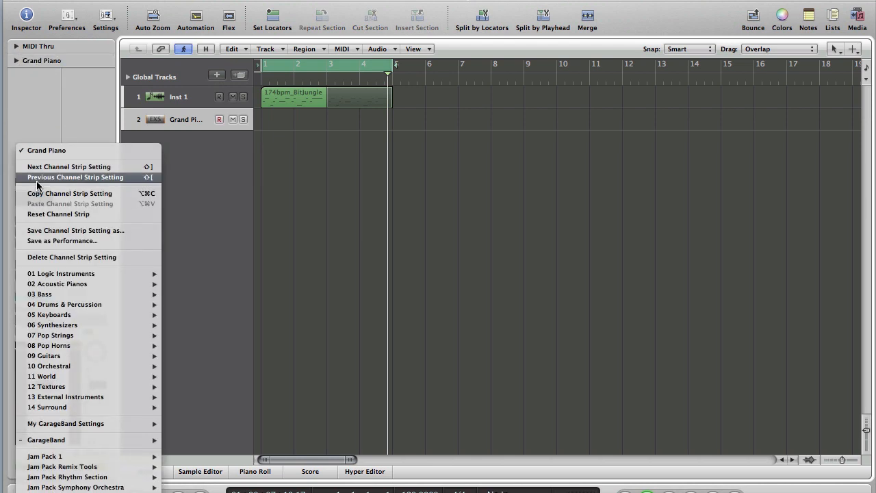
mouse_move(58, 213)
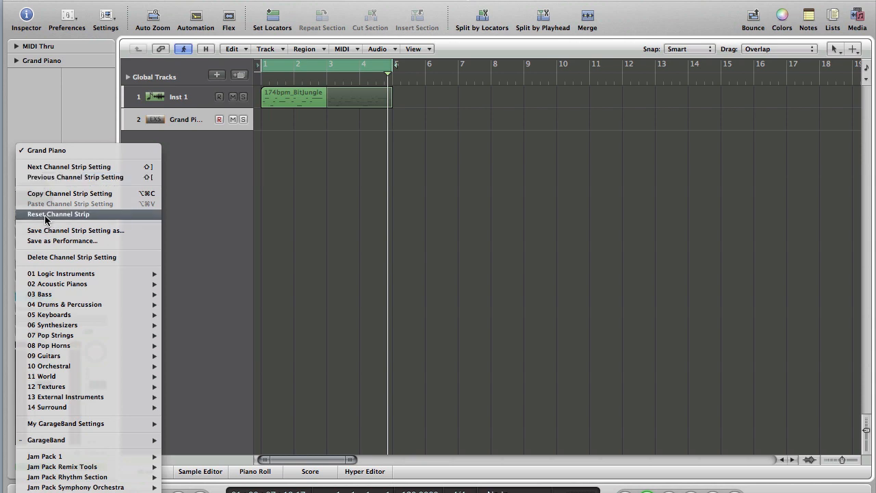
click(57, 213)
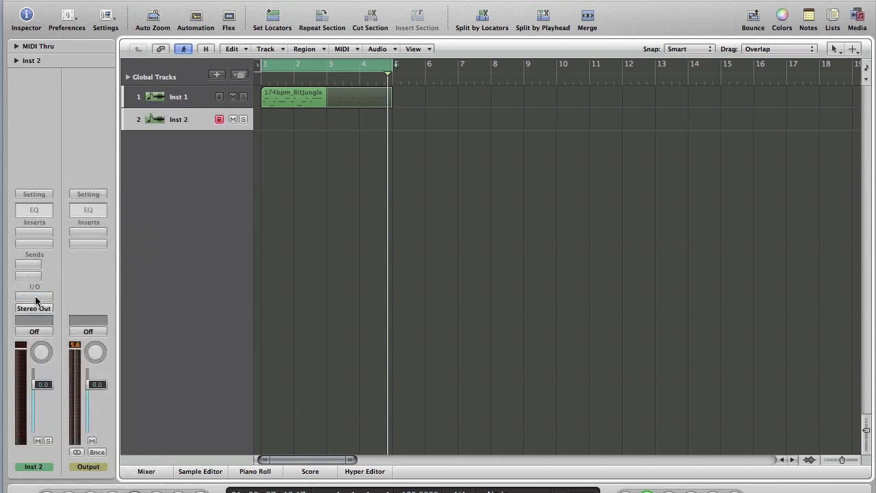
click(33, 298)
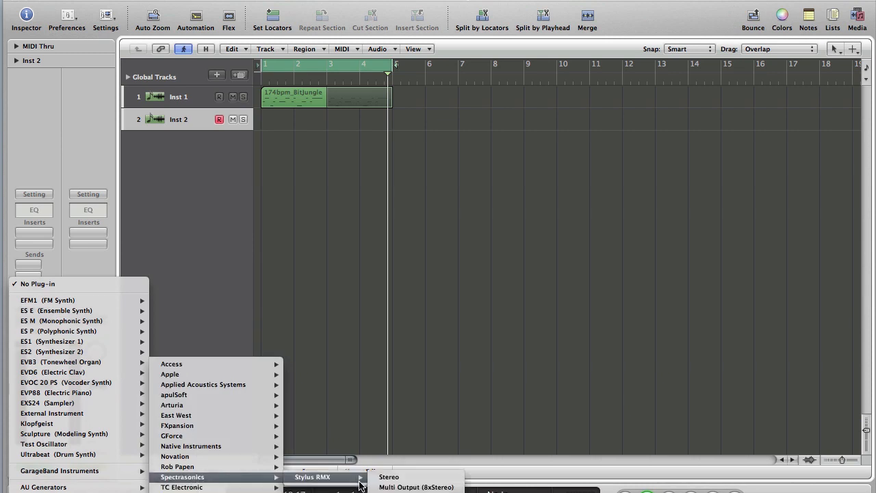
click(389, 477)
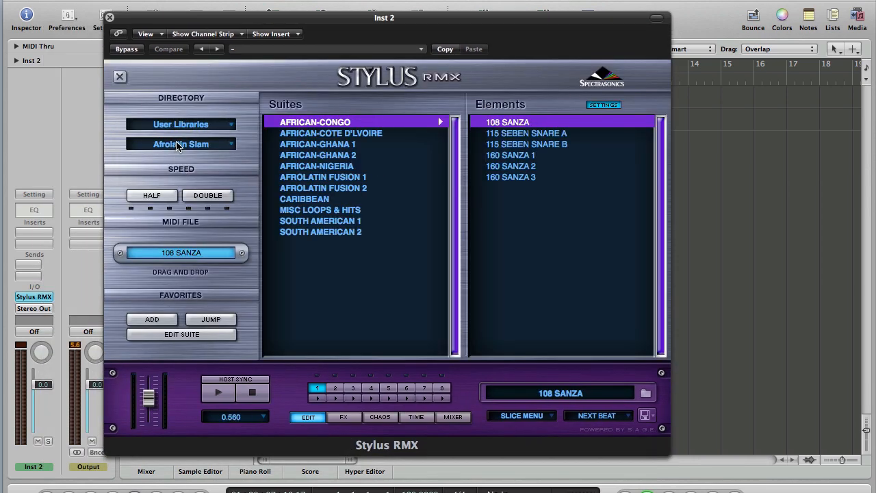
Point the new Stylus RMX at Converted REX Files and show the WARDA suite's loops.
click(181, 144)
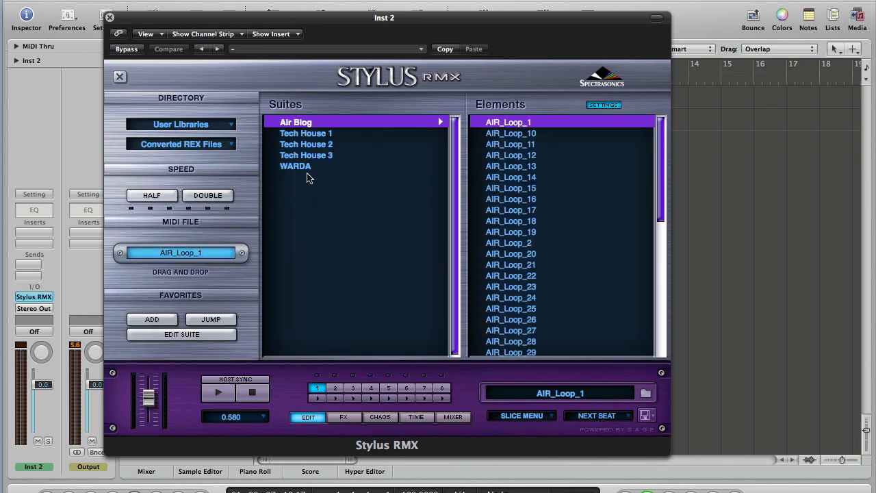
click(296, 165)
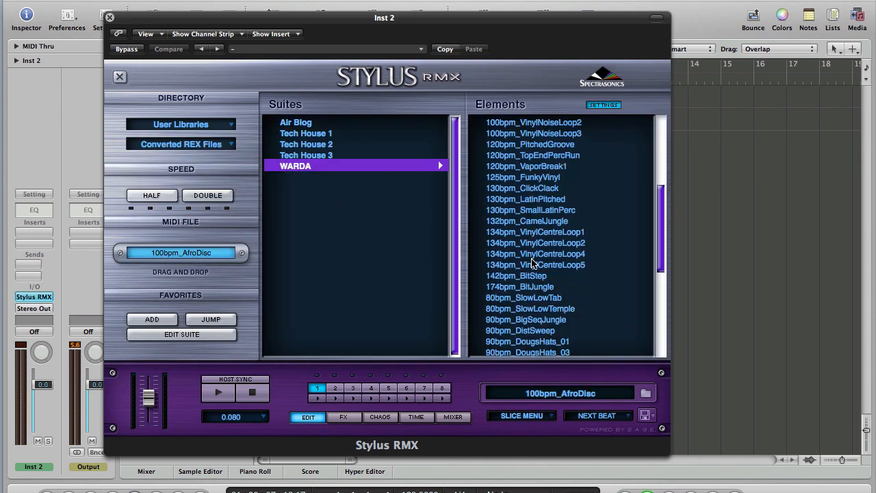
scroll(down, 3)
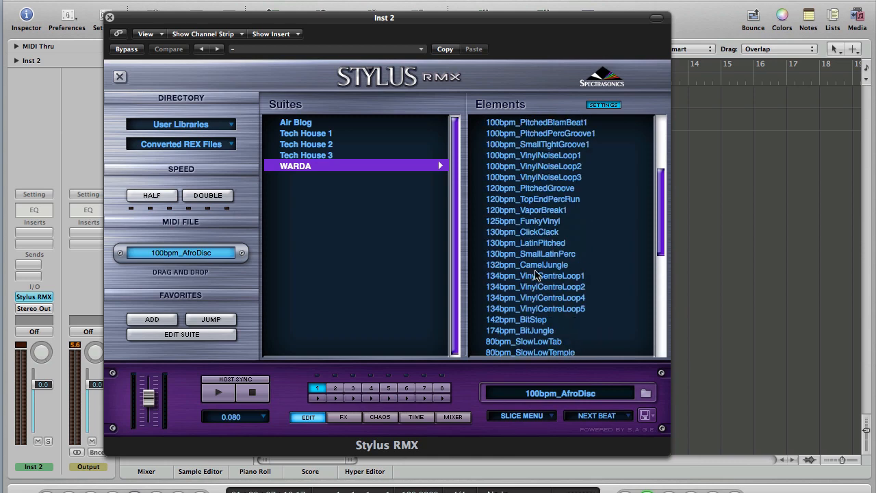
scroll(down, 3)
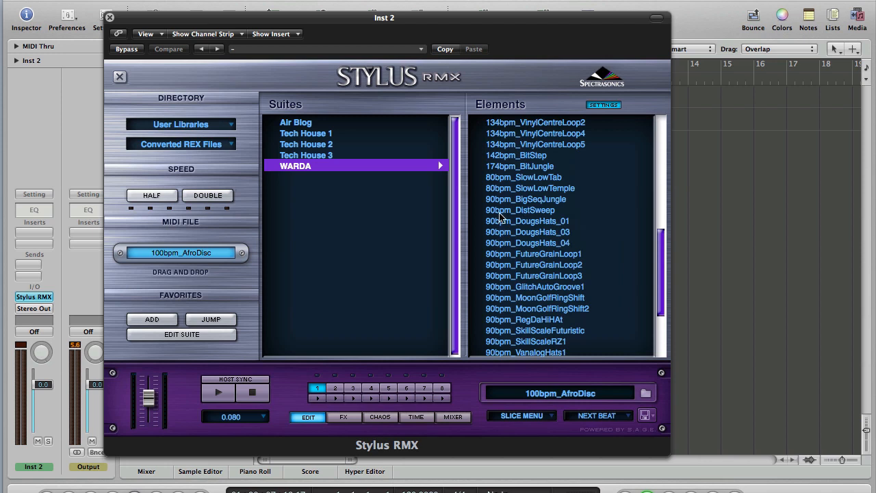
Preview WARDA loops including 90bpm_BigSeqJungle, SkillScaleFuturistic and VanalogPerc2.
click(526, 199)
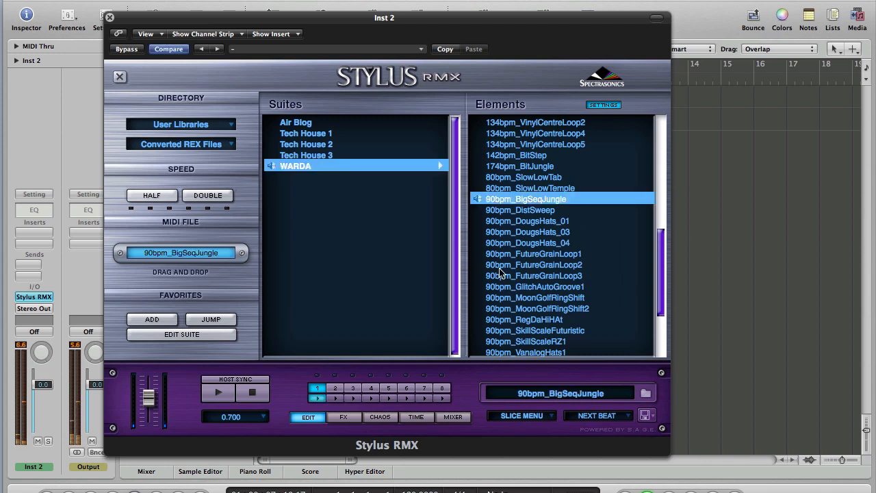
mouse_move(532, 238)
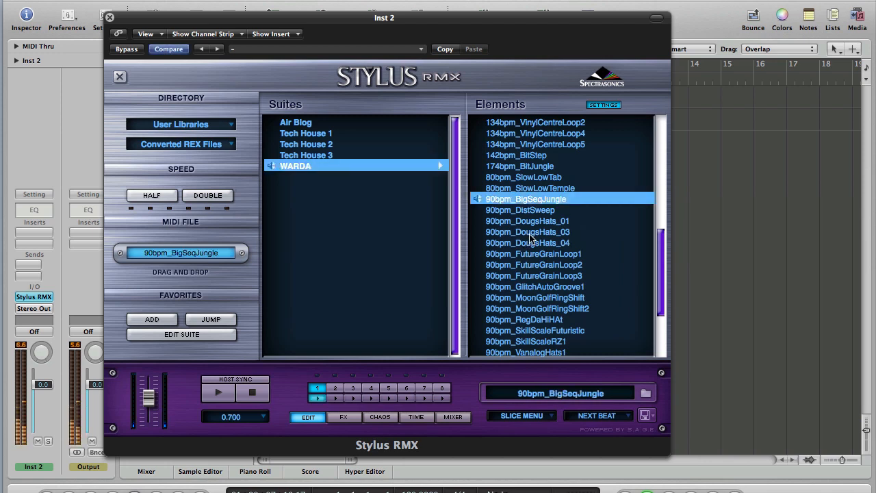
click(534, 253)
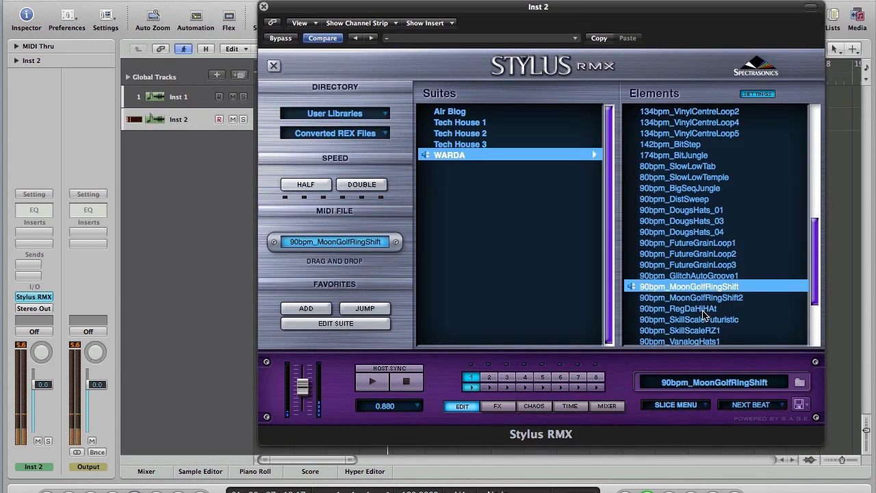
click(677, 308)
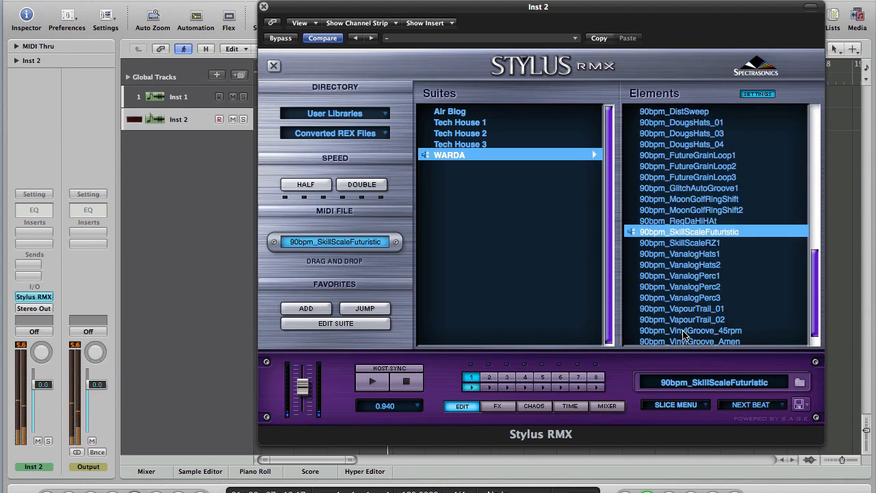
click(681, 287)
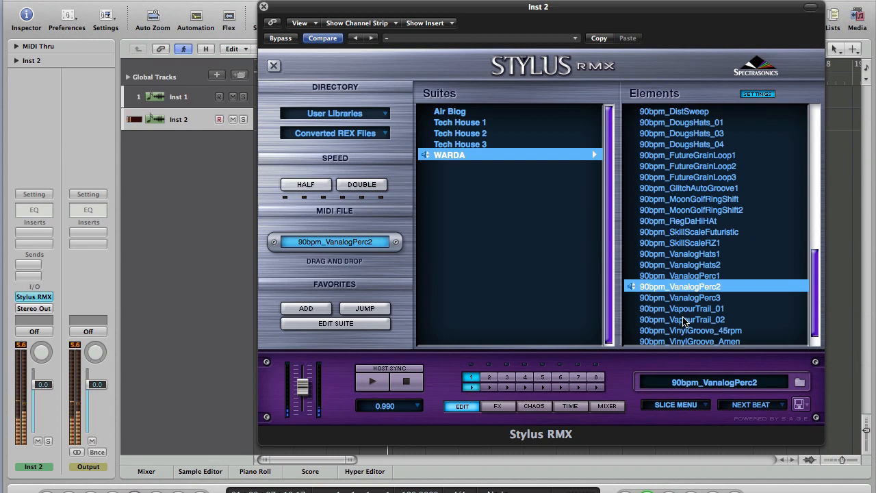
click(687, 210)
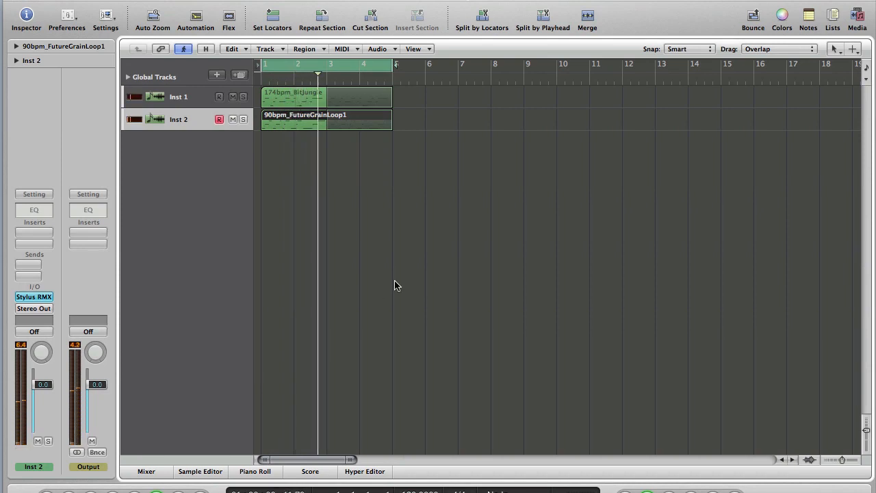
Check the Mixer showing Stylus RMX on Inst 1 and Inst 2, then return to the arrangement.
click(146, 471)
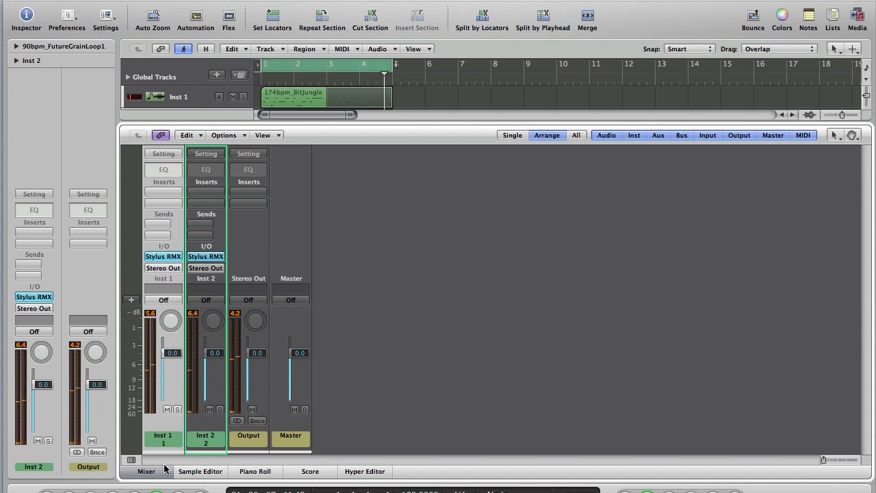
click(146, 471)
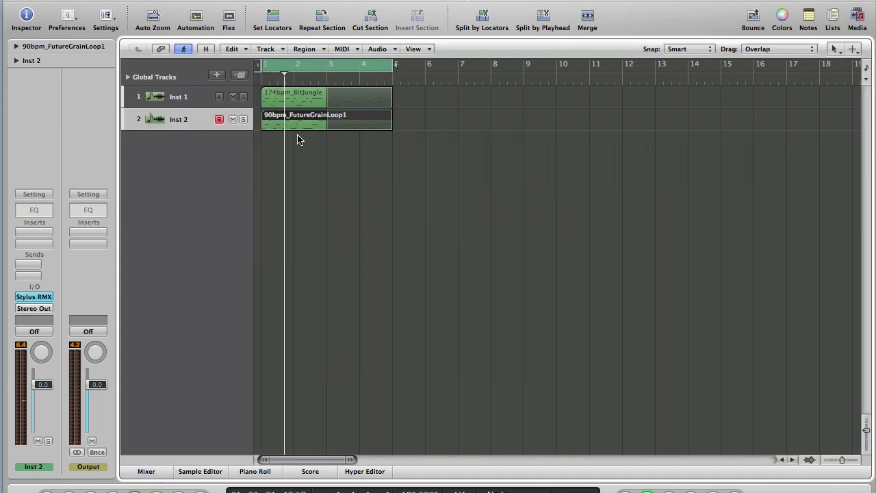
In the Piano Roll, Option-drag the last C2 note to copy it later in the region.
click(254, 471)
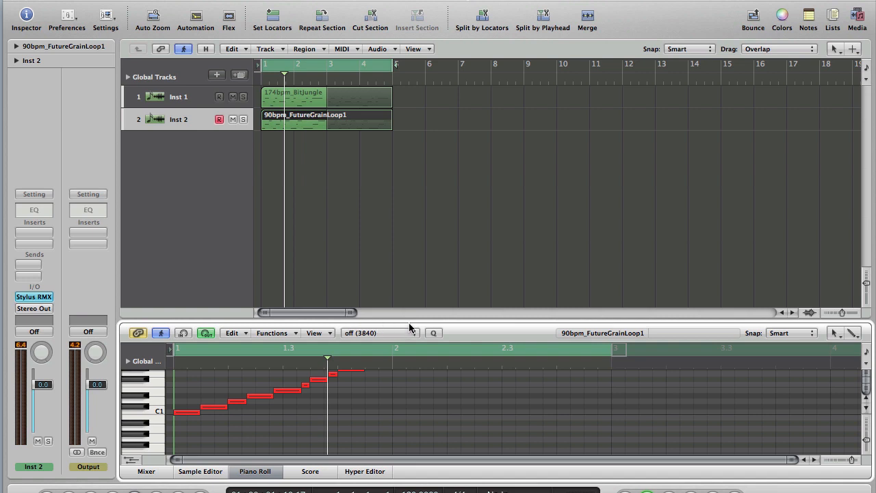
mouse_move(490, 322)
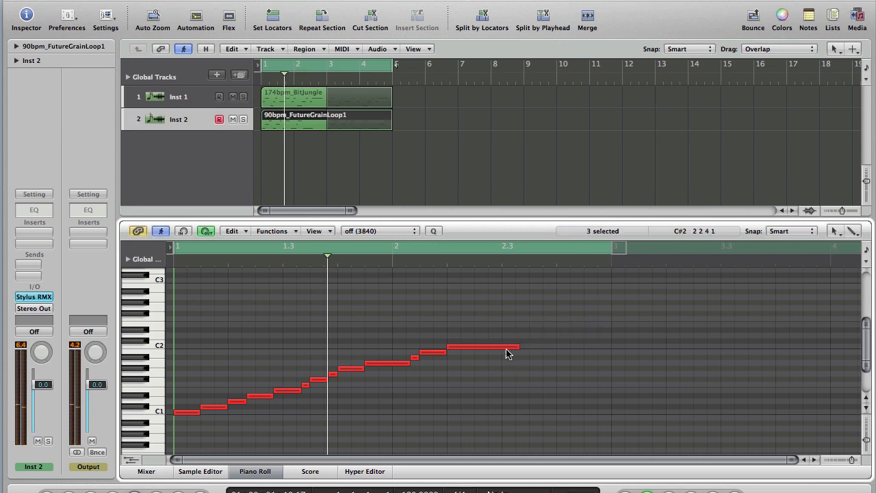
click(479, 348)
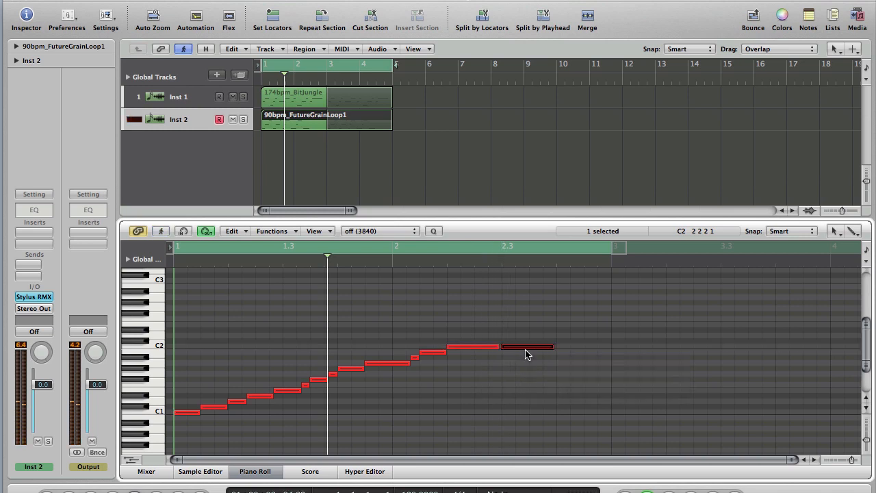
drag(527, 347, 577, 347)
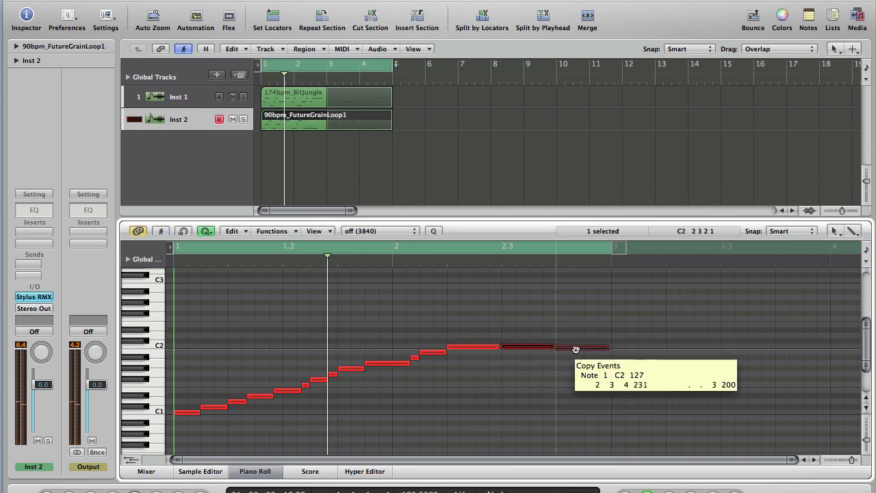